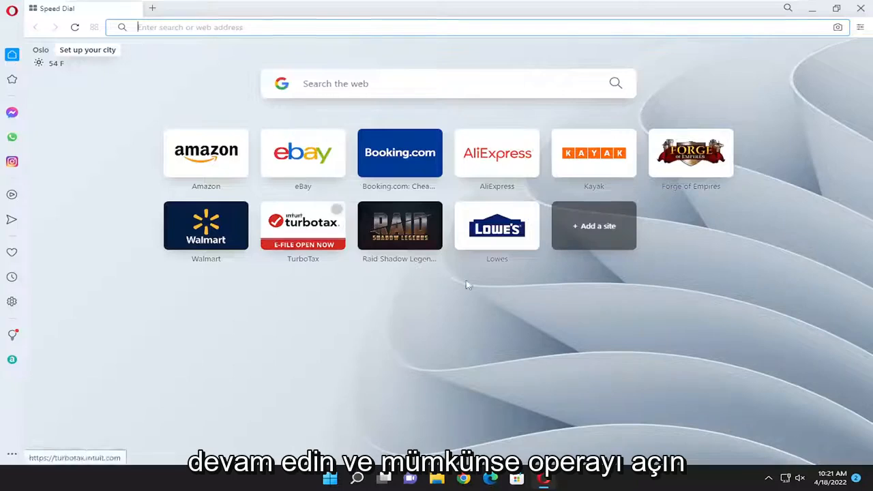
mouse_move(542, 289)
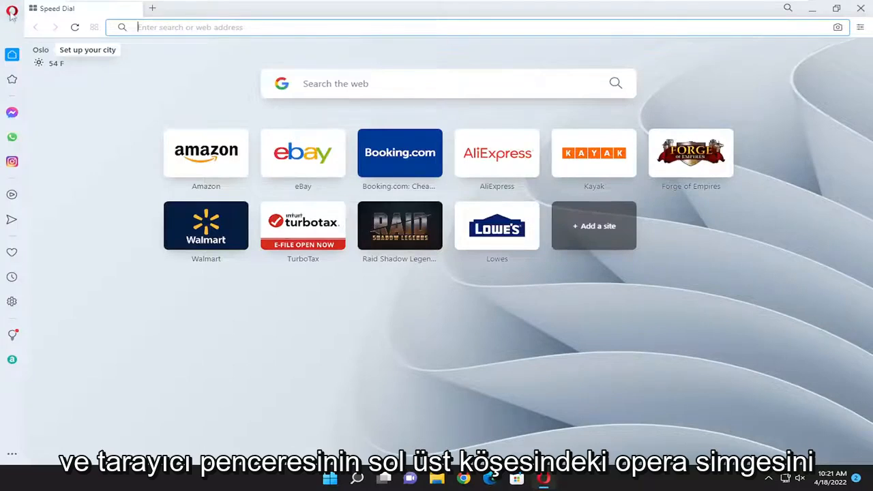
- Bring up Opera's main menu from the logo at the top-left
click(11, 12)
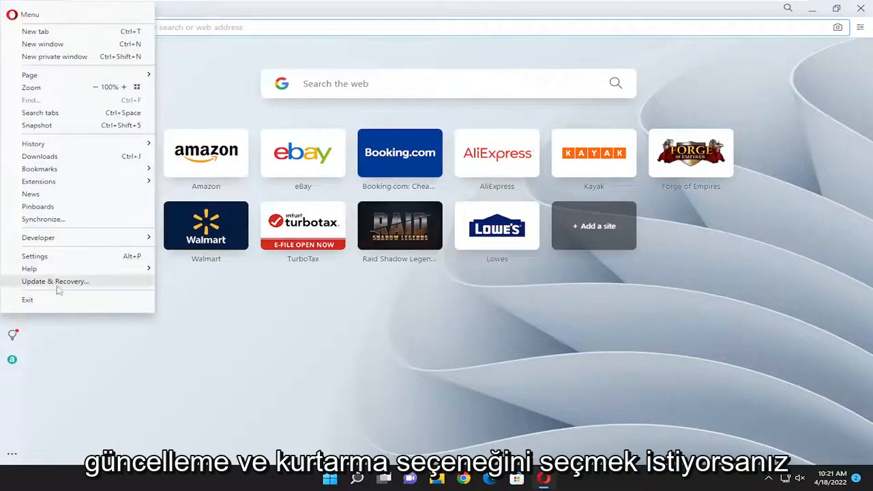
- Reach the Recover options on Opera's Update & Recovery page
click(54, 280)
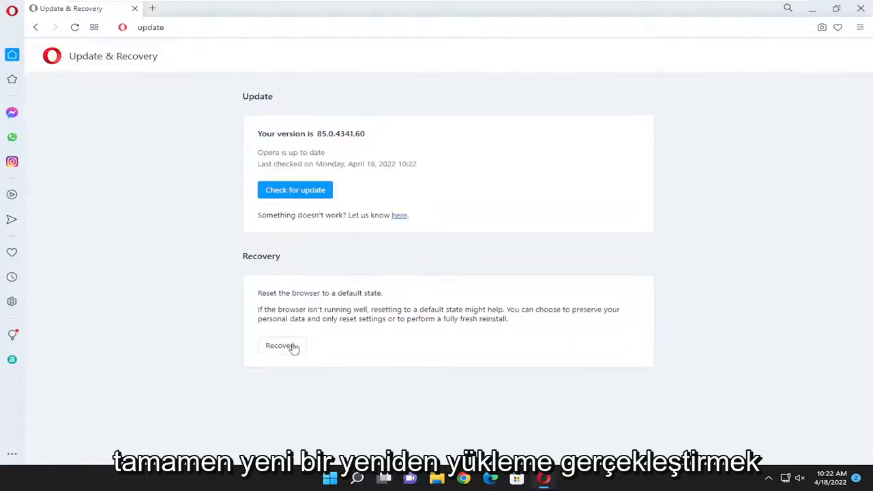
click(279, 345)
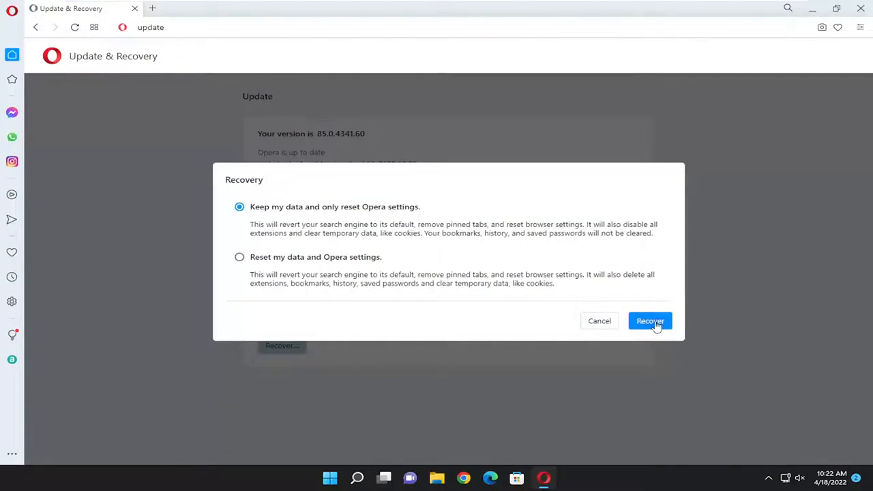
- Recover Opera with 'Keep my data and only reset Opera settings' and let it restart
click(650, 321)
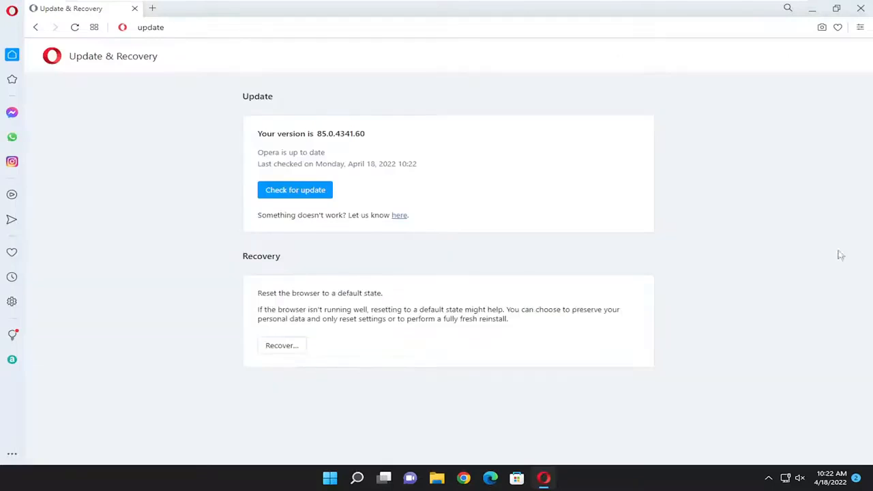
mouse_move(281, 345)
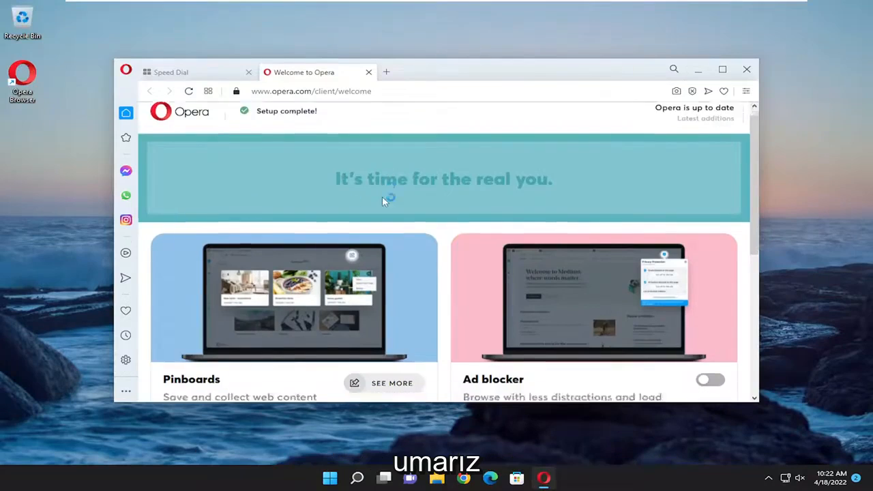
scroll(down, 3)
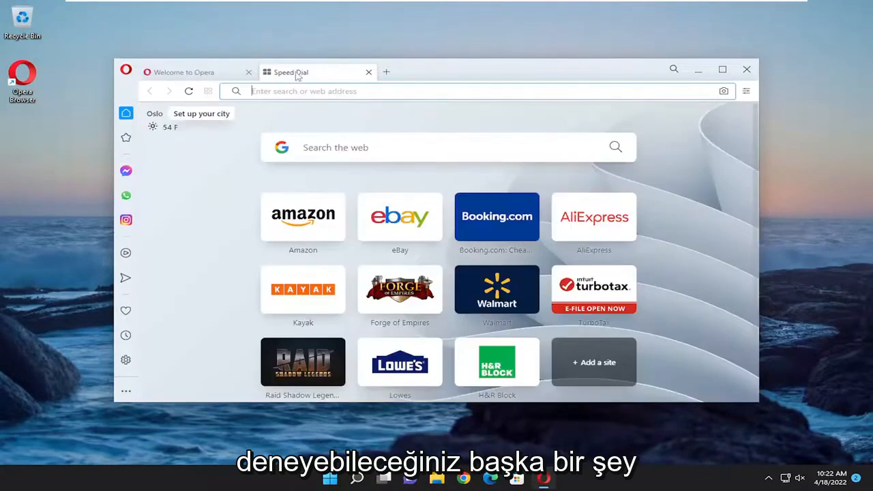
- Check the Extensions page showing Opera Ad Blocker and Opera Crypto Wallet, then close Opera
click(723, 69)
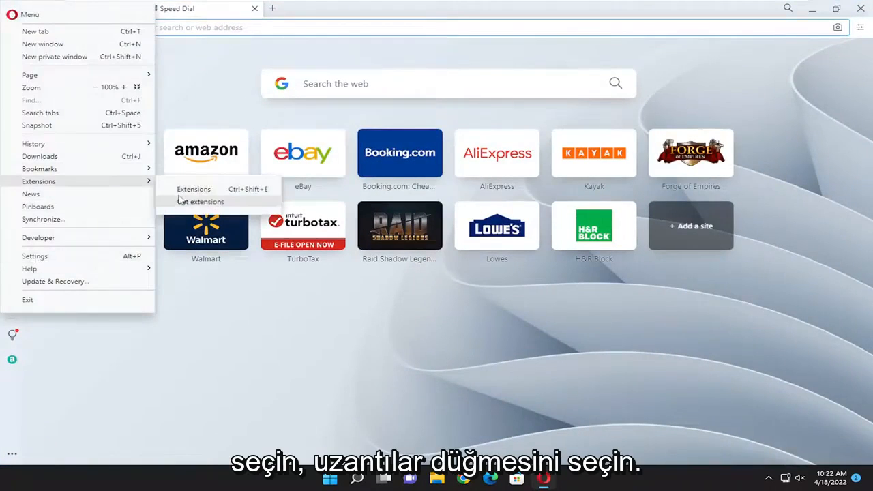
click(193, 188)
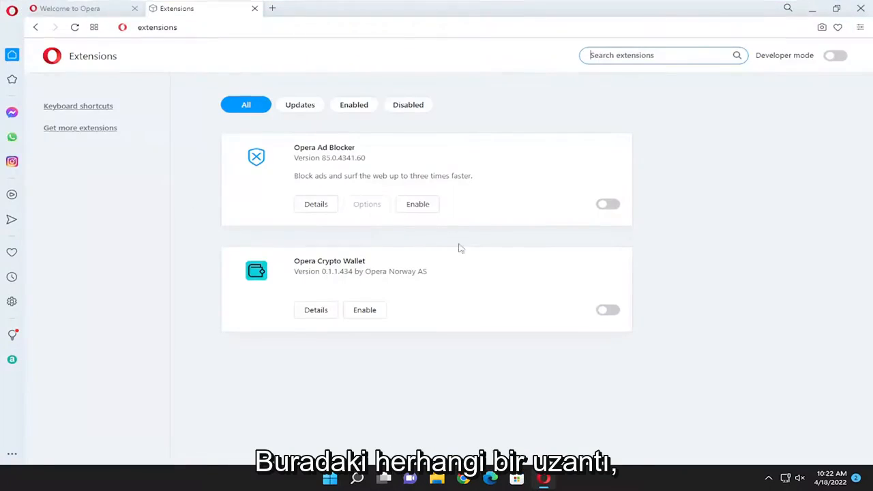
mouse_move(527, 177)
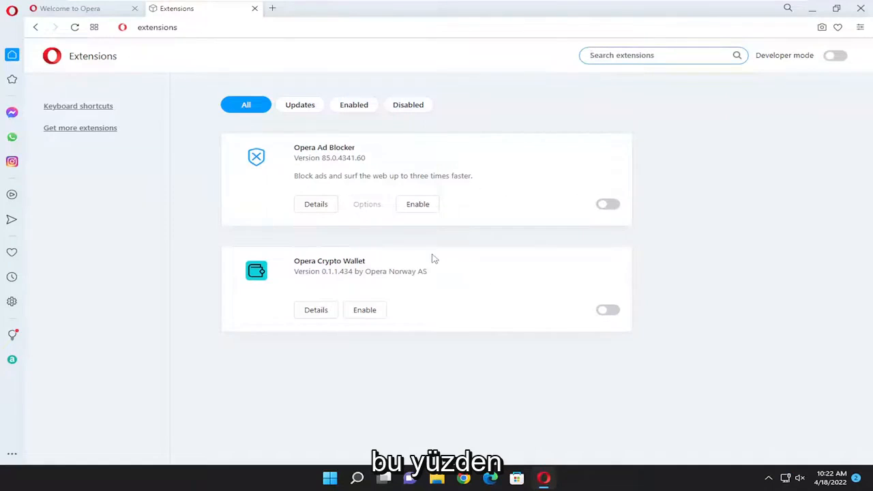
mouse_move(245, 255)
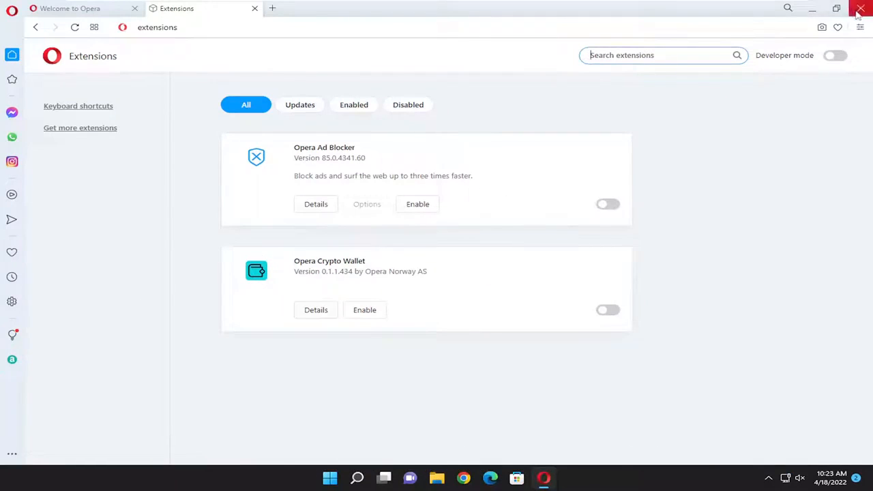
click(859, 8)
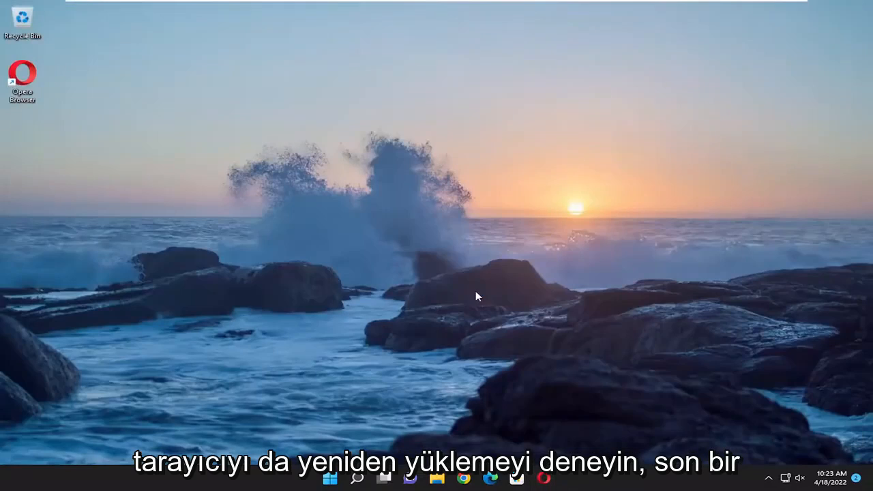
- Search the Start menu for 'apps and features' and reach that Settings page
click(357, 478)
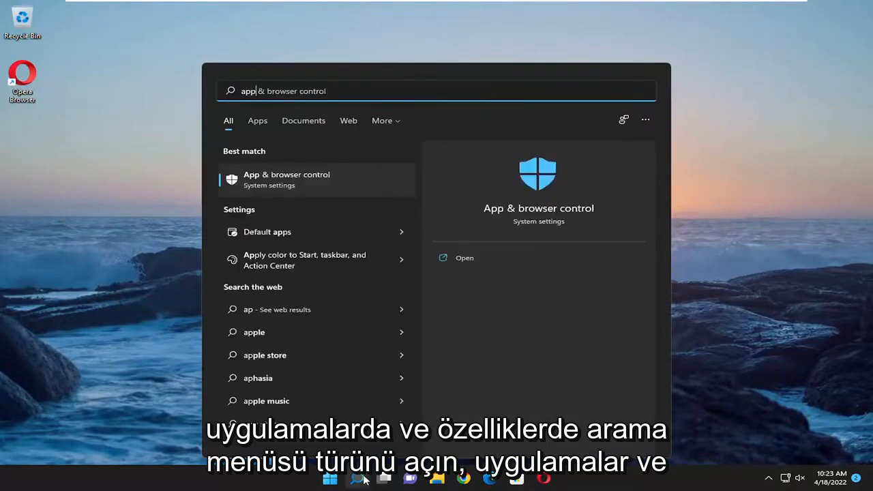
text(apps and features)
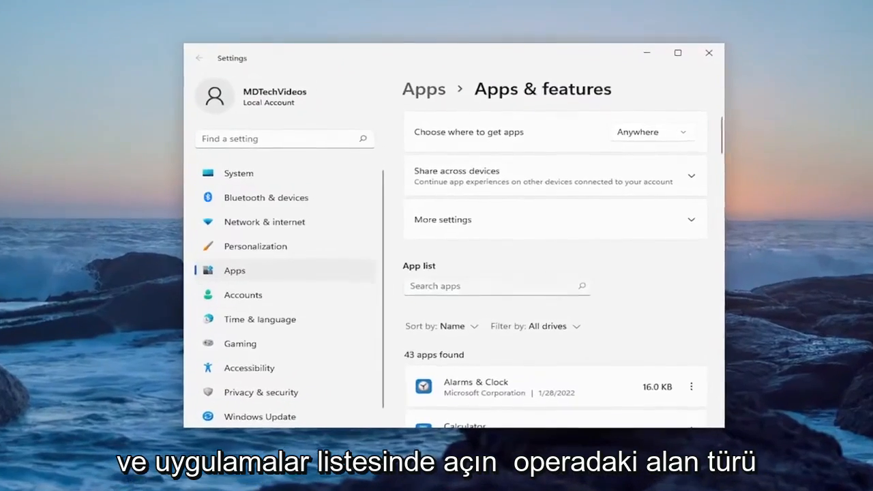
- Filter the app list to 'opera' and confirm uninstalling Opera Stable, launching the Opera Installer
text(opera)
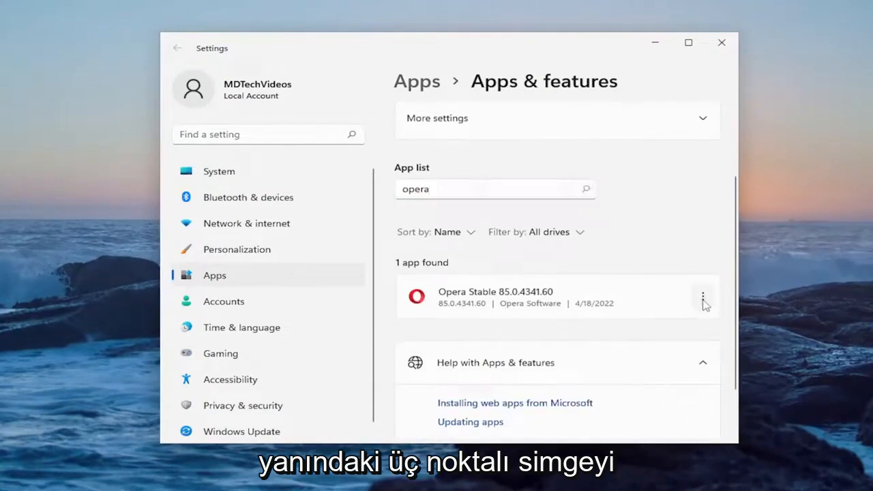
click(703, 296)
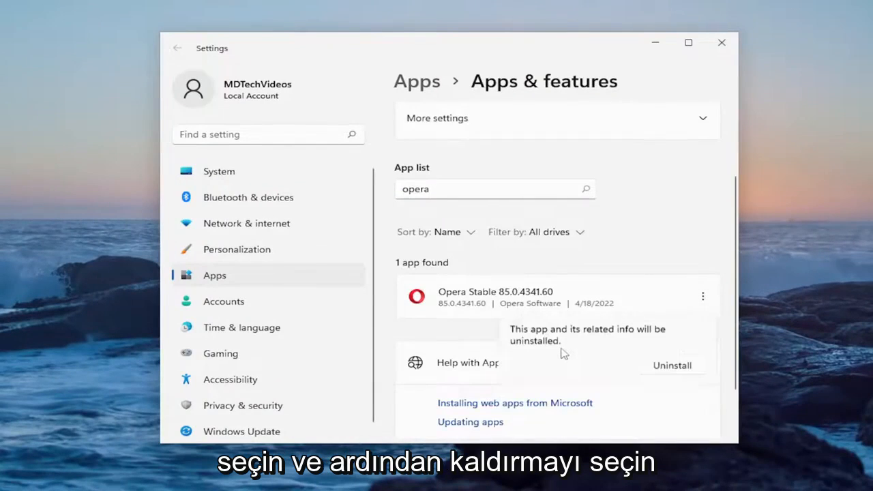
click(671, 366)
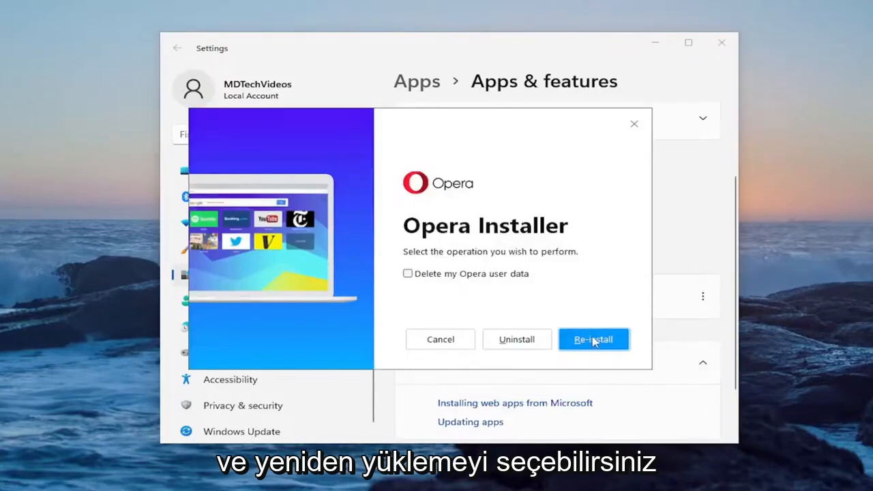
- Reinstall Opera from the installer with 'Delete my Opera user data' left unchecked
click(592, 338)
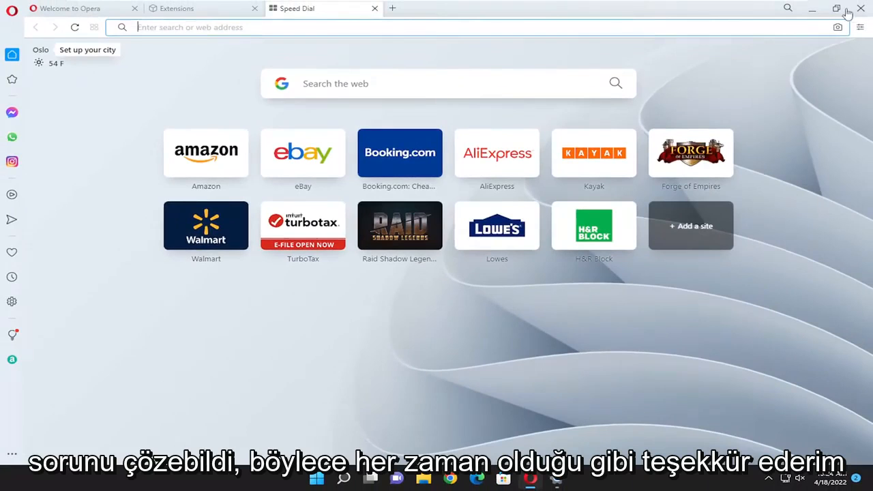
- Quit Opera with its open tabs and close the Settings window, leaving the desktop
click(859, 9)
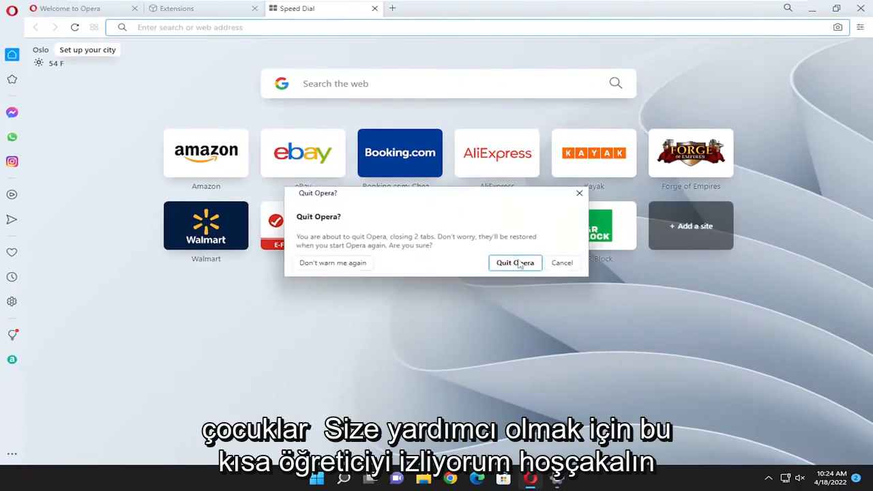
click(514, 262)
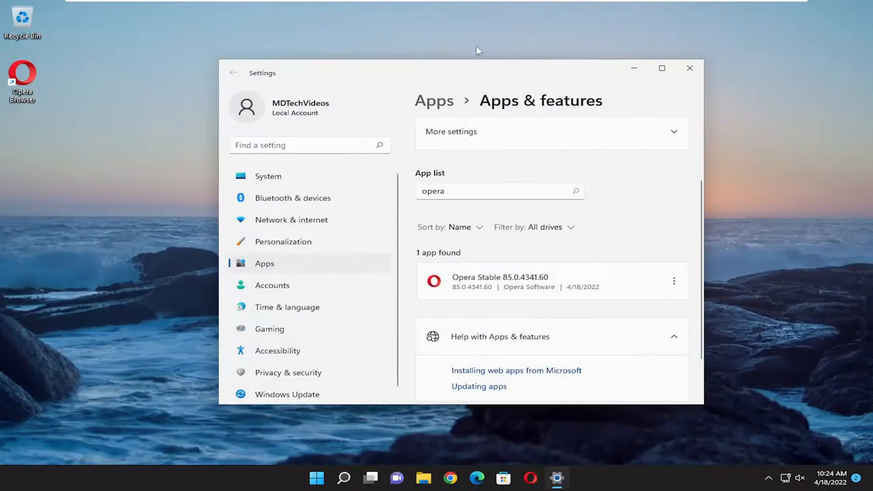
click(688, 68)
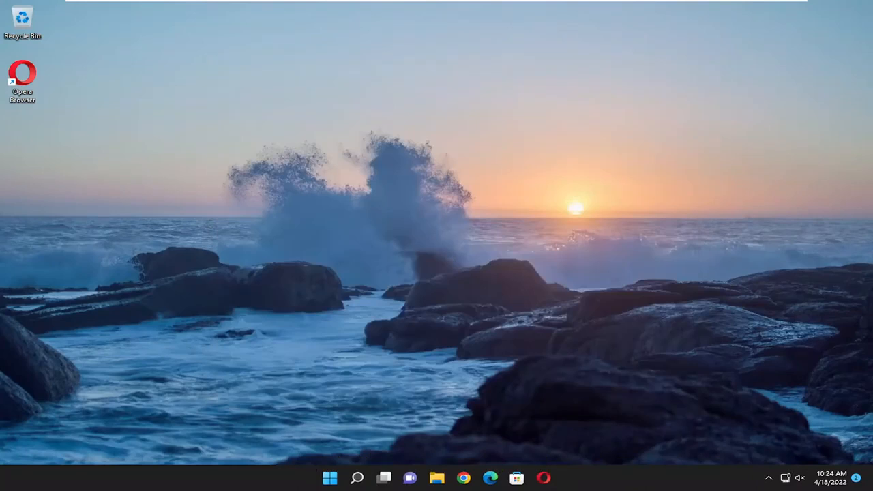